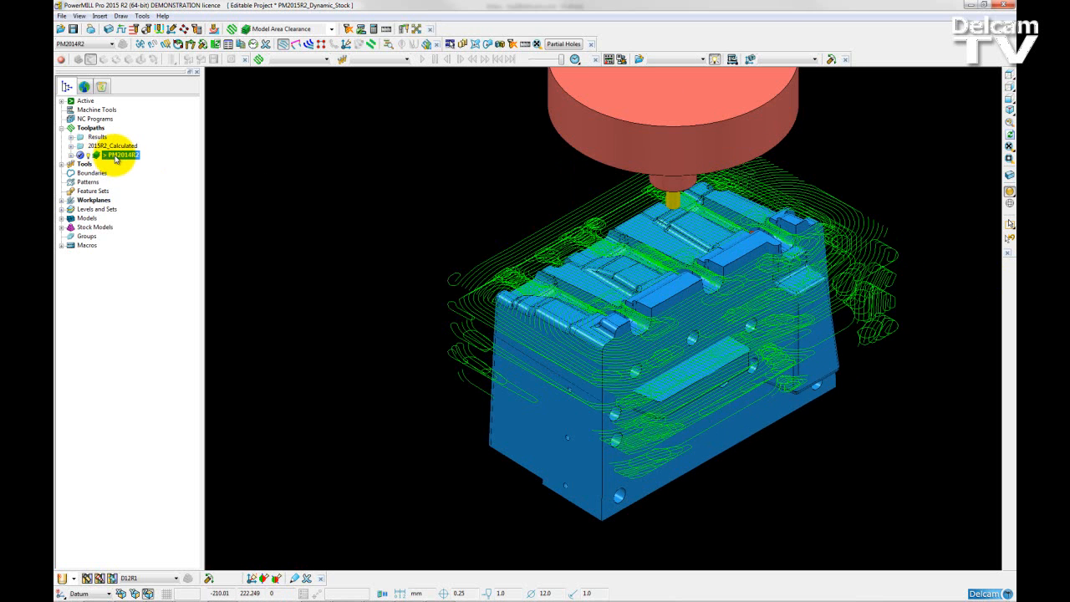
# Activate the PM201R2 roughing toolpath from its Explorer context menu.
pyautogui.rightClick(120, 154)
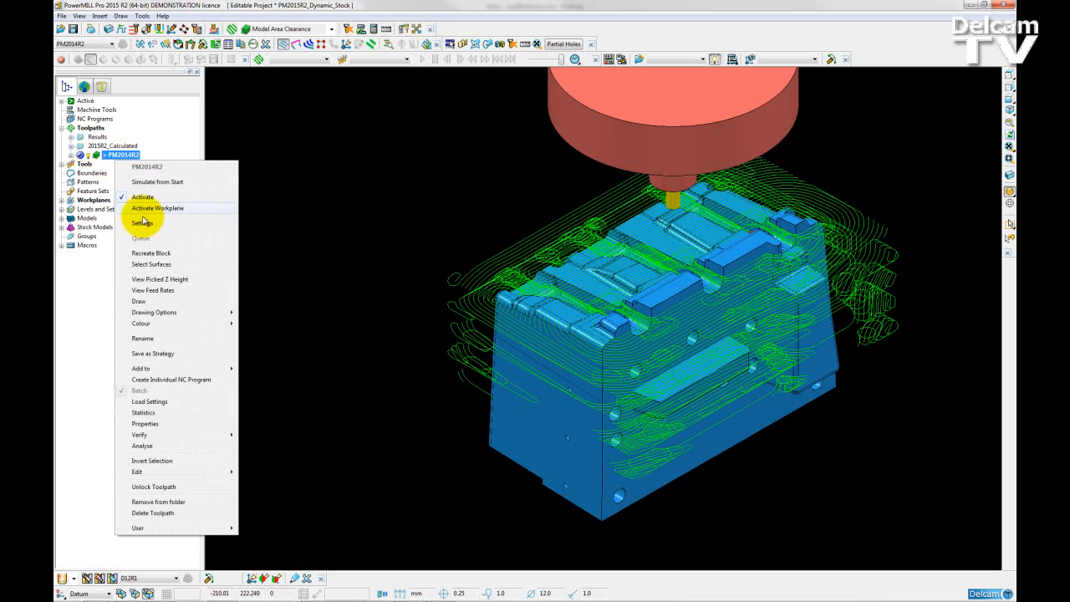
pyautogui.click(140, 221)
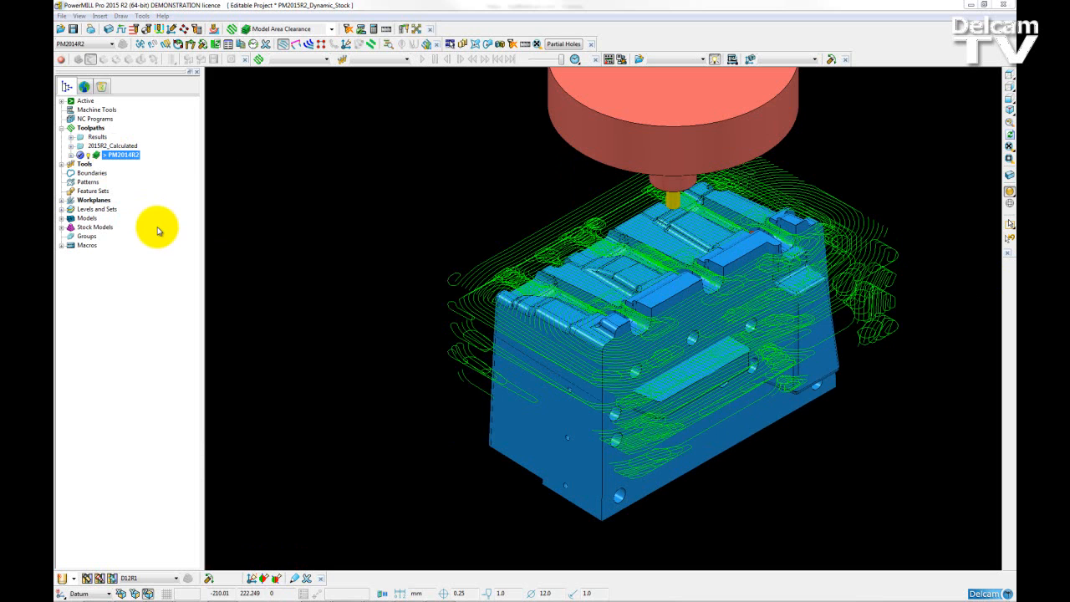
pyautogui.doubleClick(120, 154)
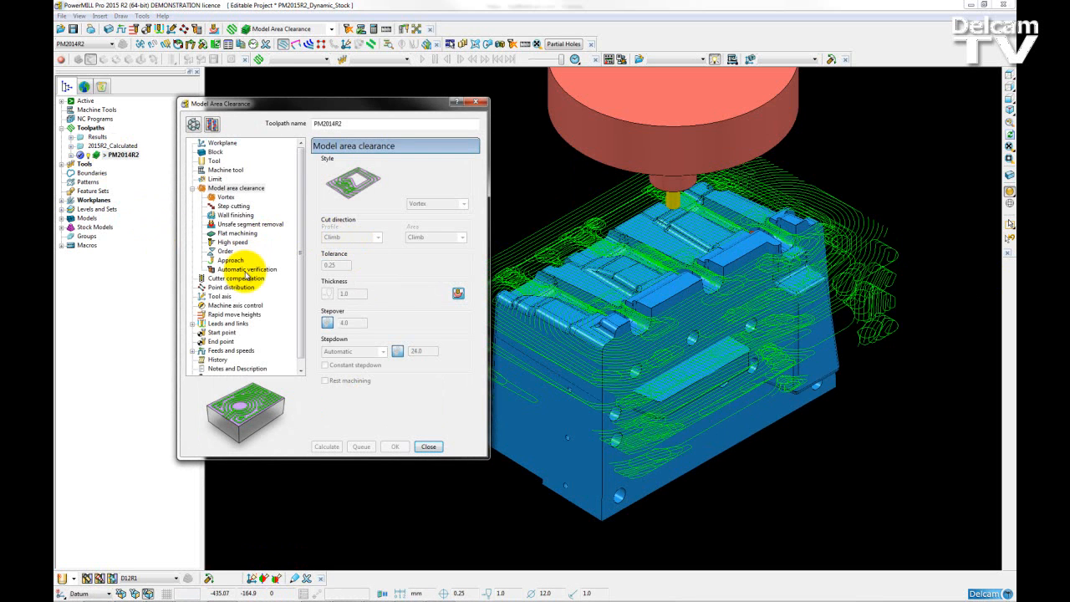
pyautogui.click(246, 269)
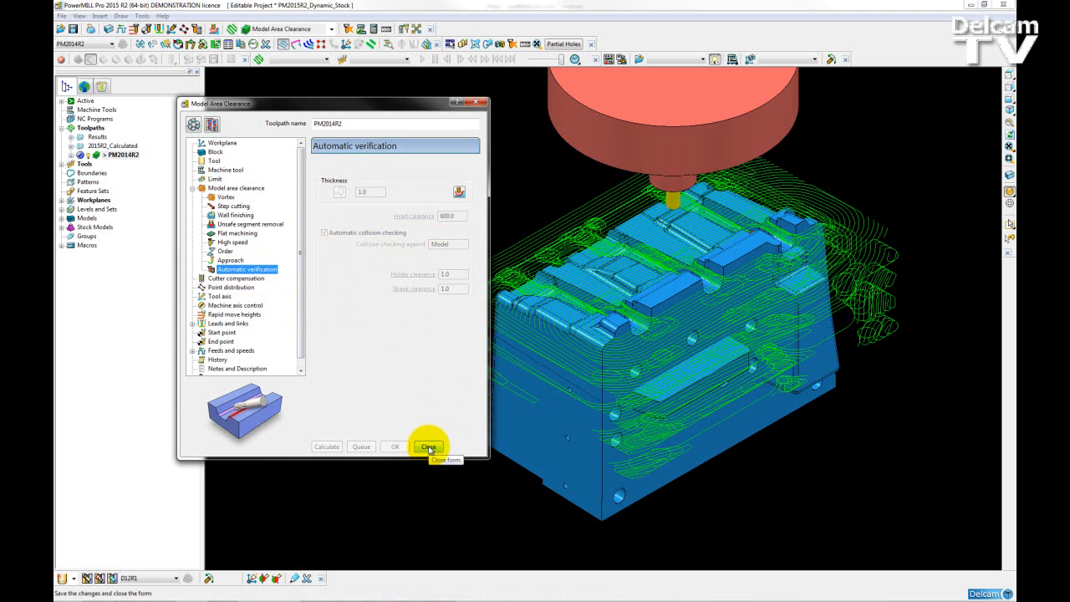
pyautogui.click(428, 446)
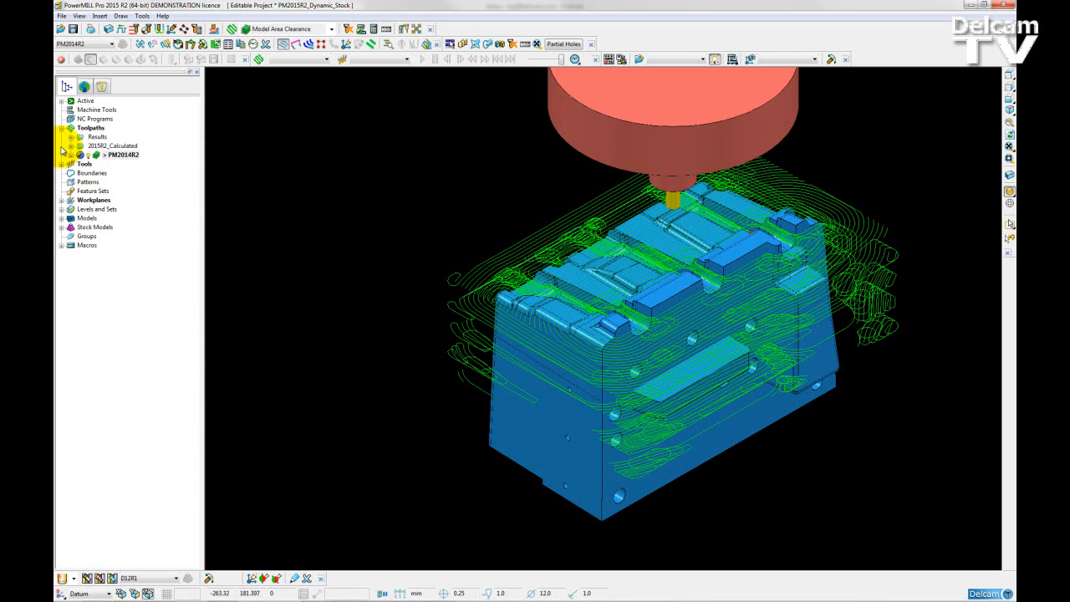
# Simulate PM201R2 from start, setting the playback speed and starting playback.
pyautogui.rightClick(120, 154)
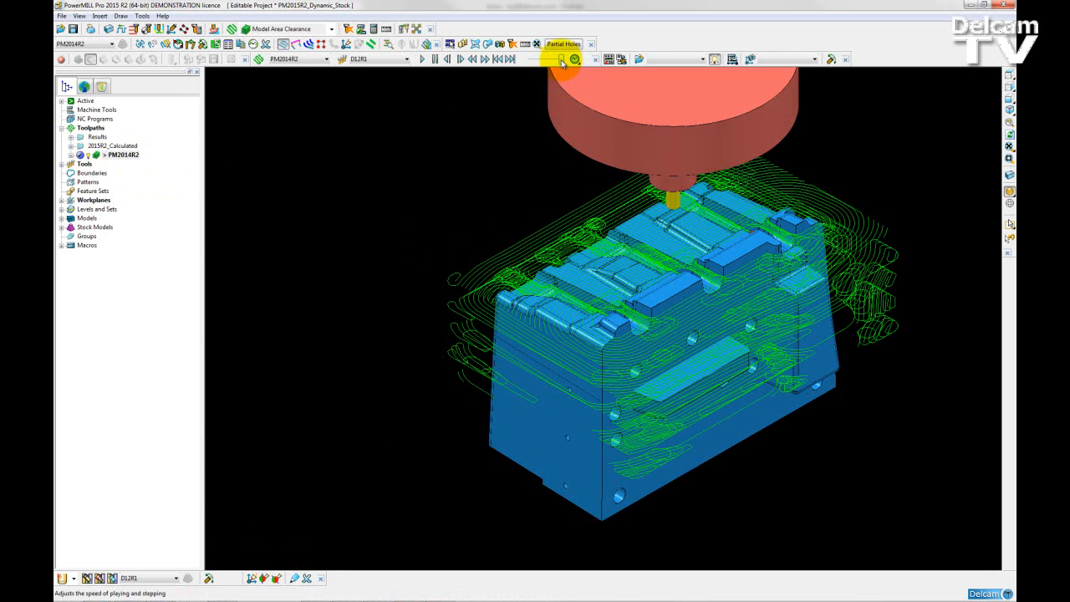
pyautogui.click(416, 58)
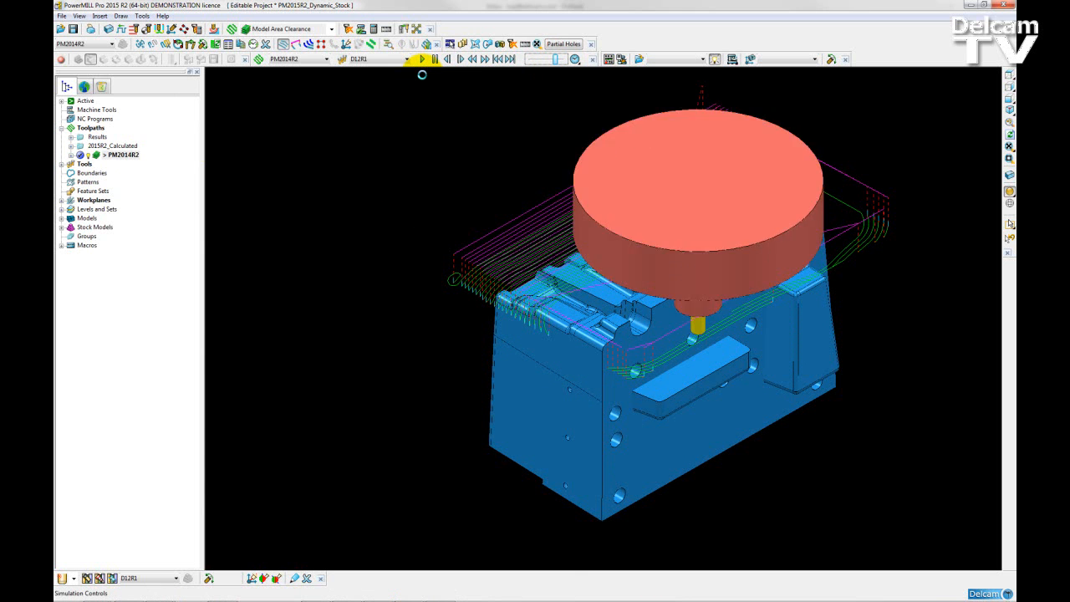
pyautogui.click(415, 59)
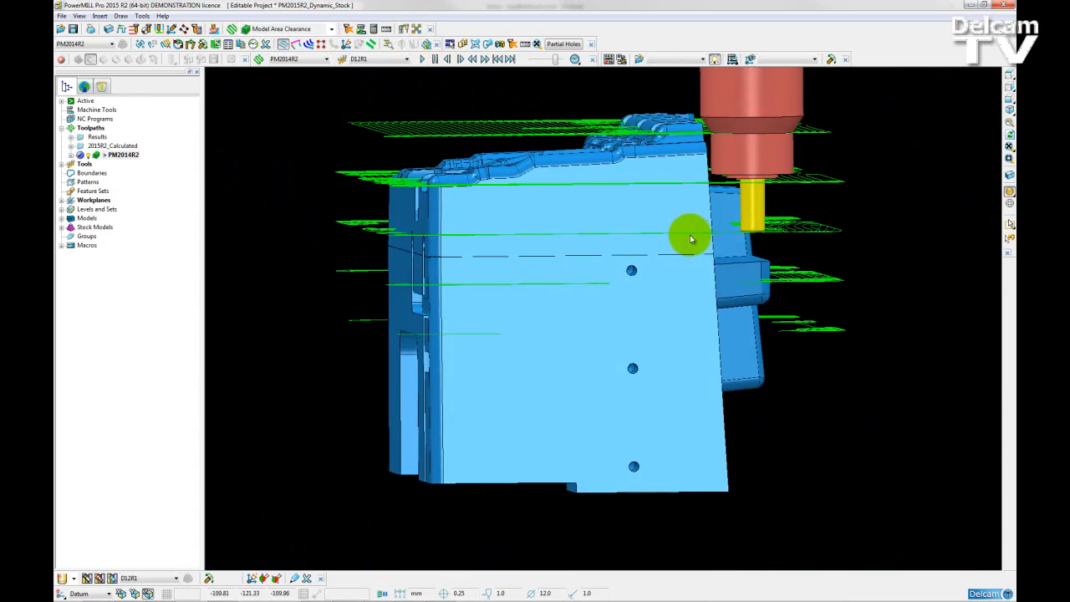
# Orbit the view to see the simulated tool beside the part's upper walls.
pyautogui.moveTo(689, 237); pyautogui.dragTo(739, 294)
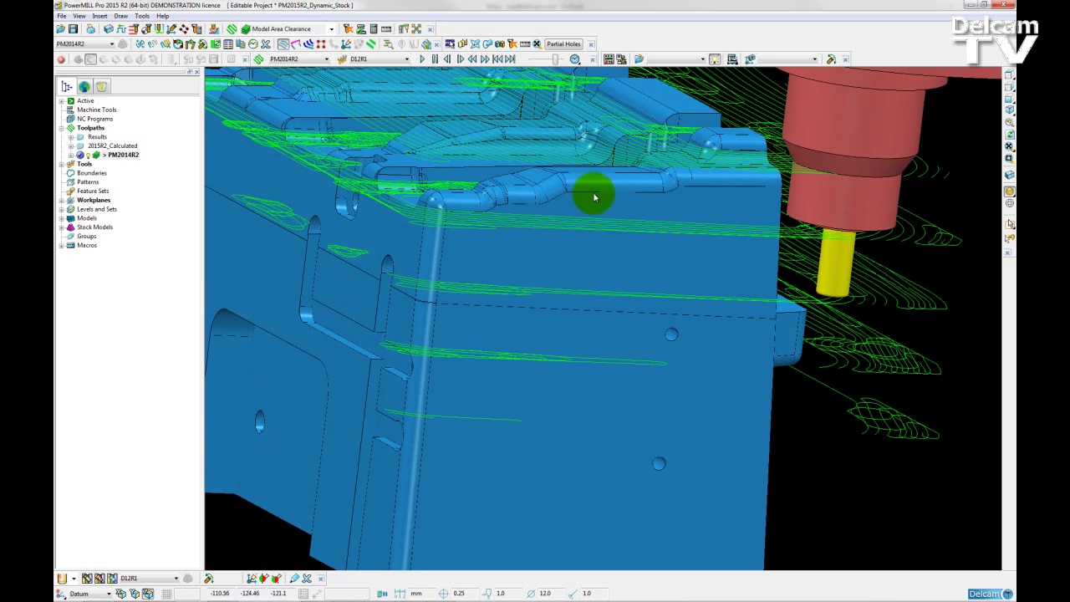
pyautogui.moveTo(594, 198); pyautogui.dragTo(555, 315)
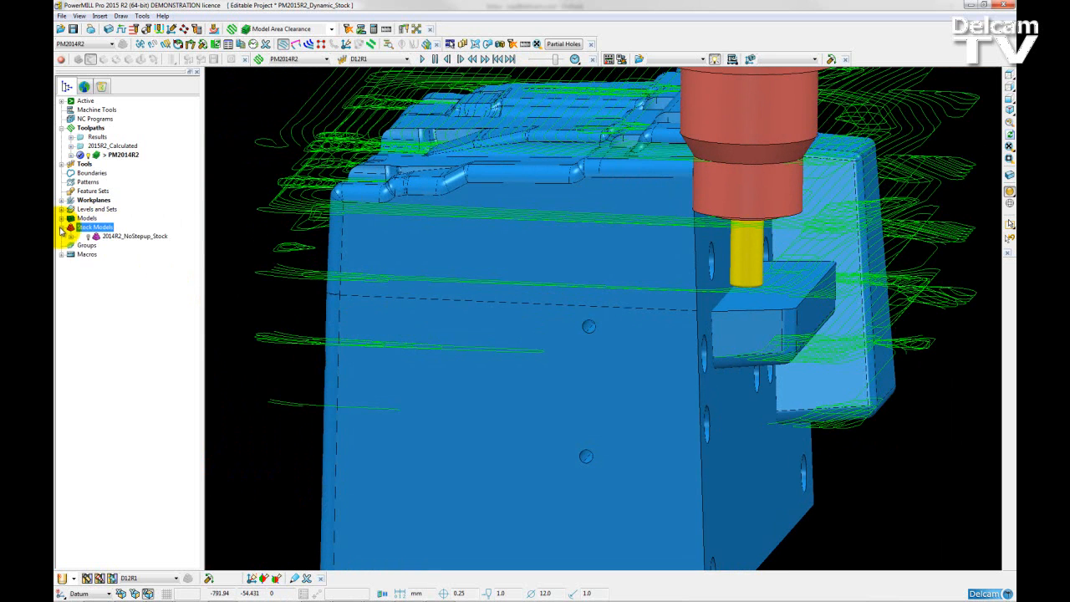
# Show the NoStepup stock model shaded and view its steps against the tool.
pyautogui.click(134, 236)
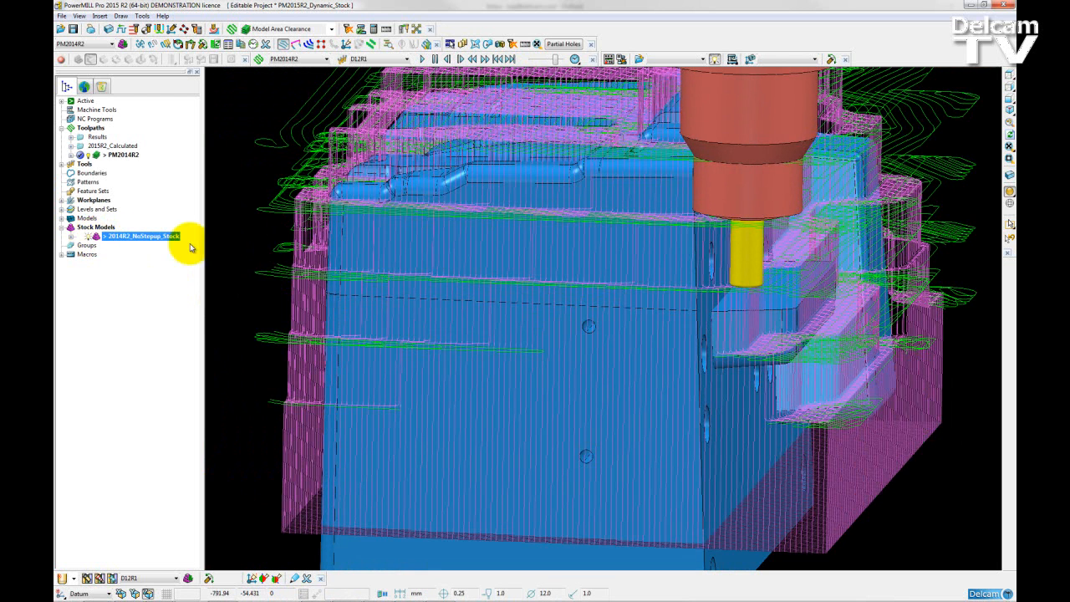
pyautogui.rightClick(137, 236)
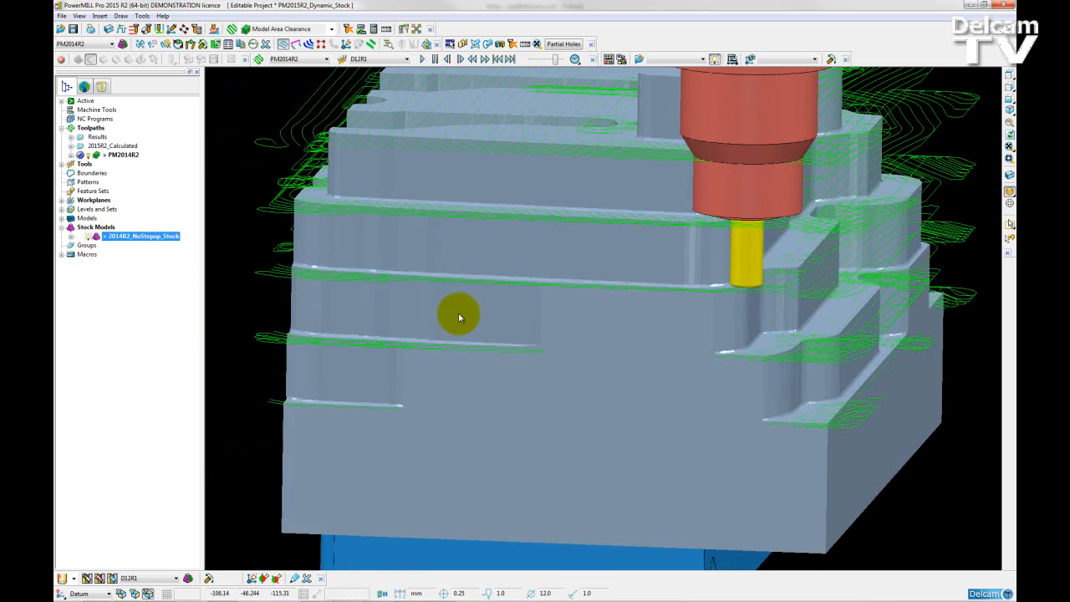
pyautogui.moveTo(458, 317); pyautogui.dragTo(717, 415)
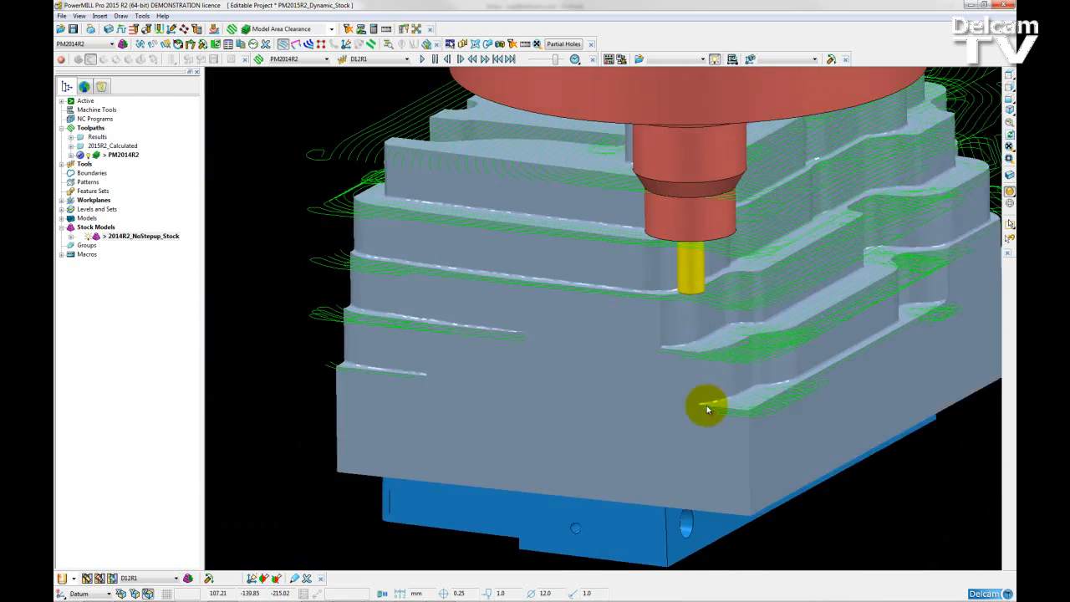
pyautogui.moveTo(705, 409); pyautogui.dragTo(823, 326)
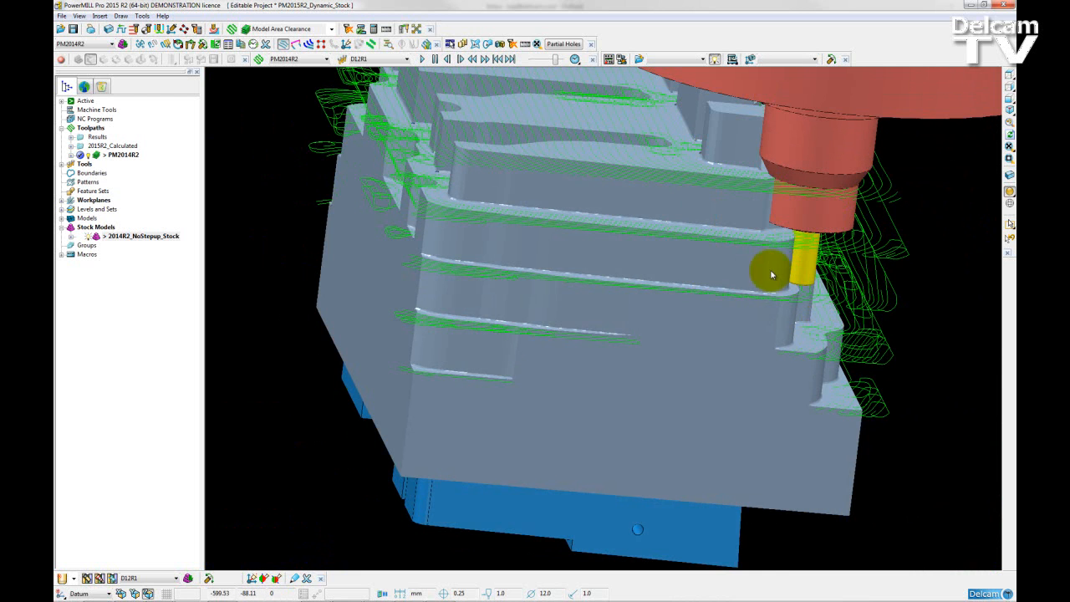
# Zoom in where the tool holder meets the remaining-stock edges to check clearance.
pyautogui.moveTo(773, 274); pyautogui.dragTo(820, 182)
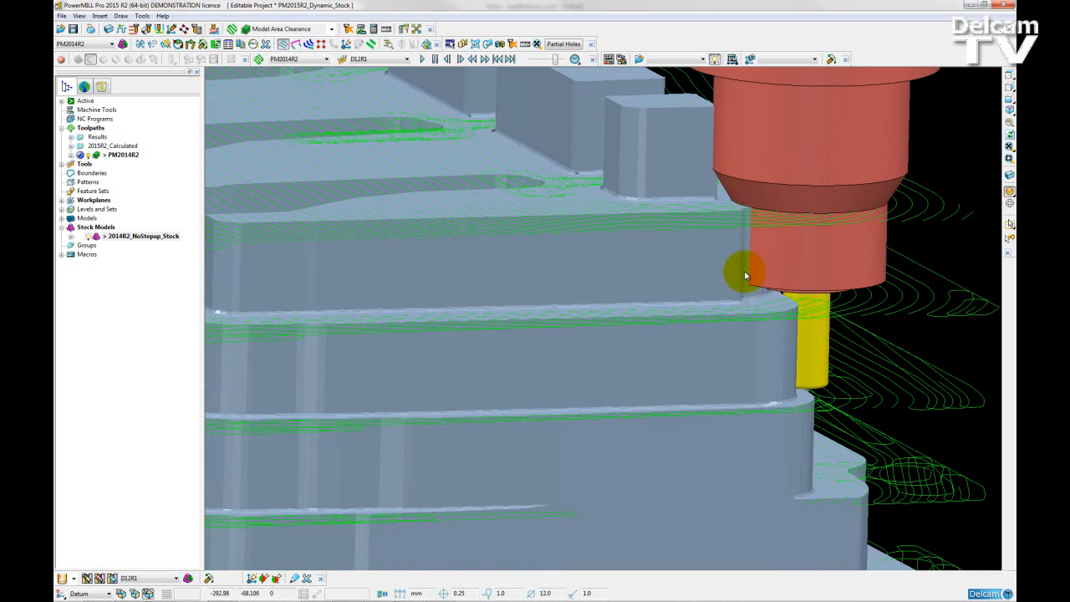
pyautogui.moveTo(744, 276); pyautogui.dragTo(632, 170)
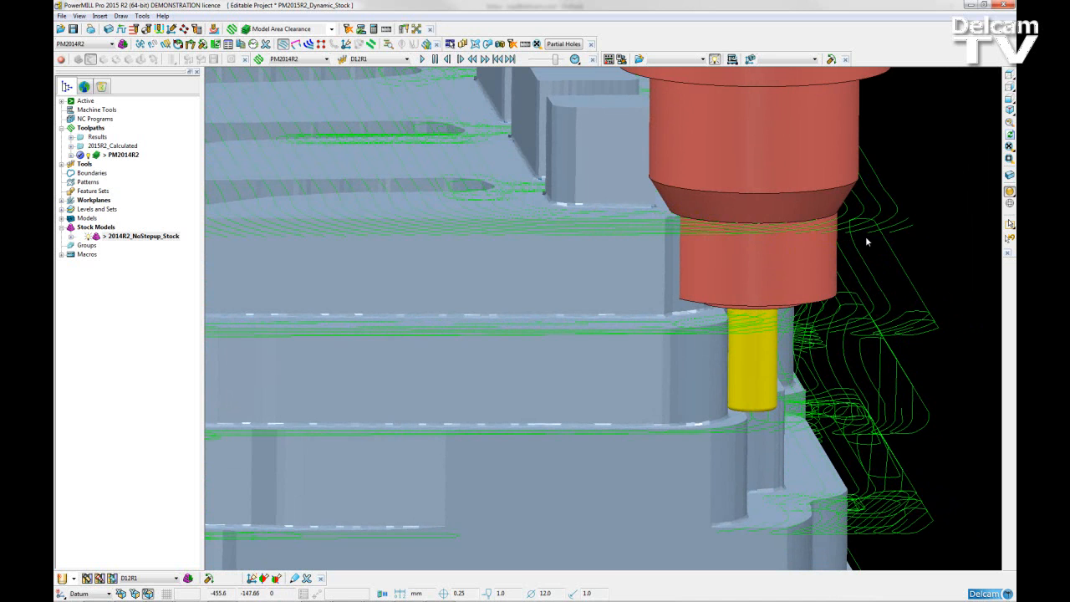
pyautogui.click(460, 154)
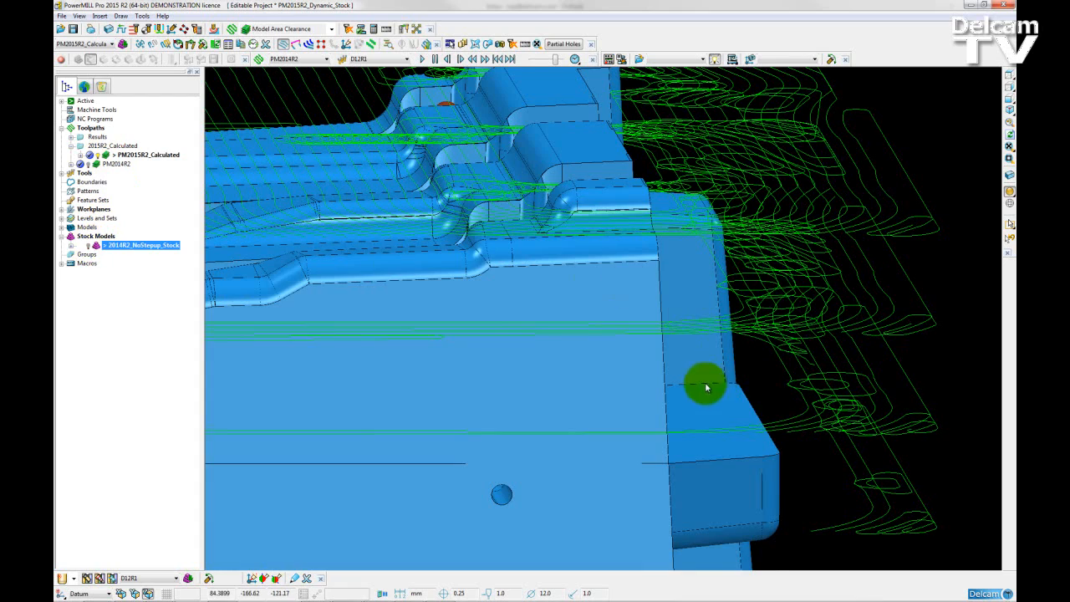
# View both PM201R2 toolpaths from above and zoom onto the side-wall holes.
pyautogui.moveTo(705, 388); pyautogui.dragTo(494, 170)
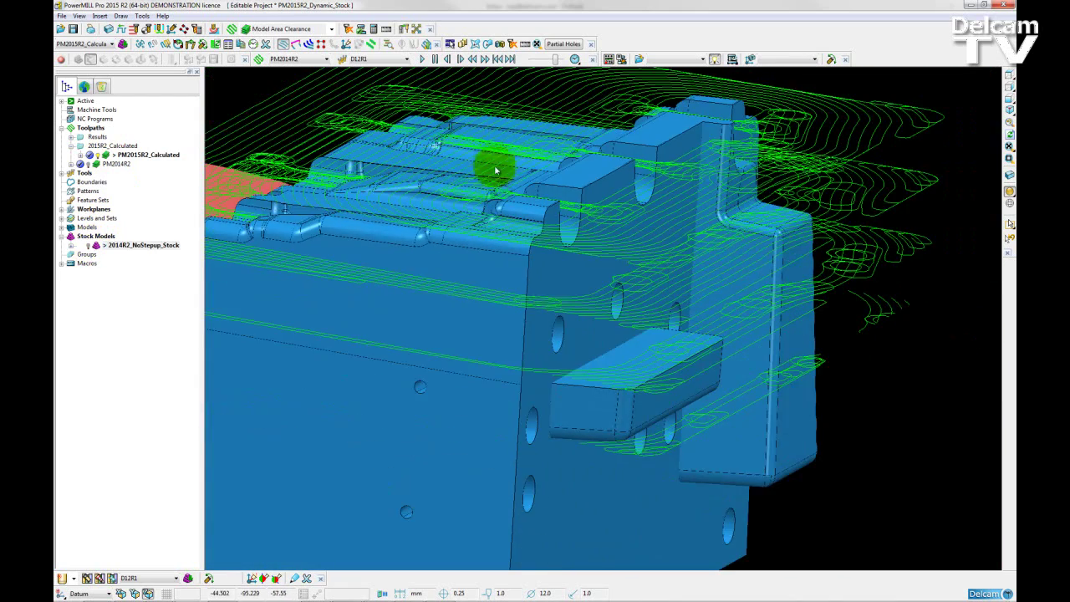
pyautogui.moveTo(495, 171); pyautogui.dragTo(281, 212)
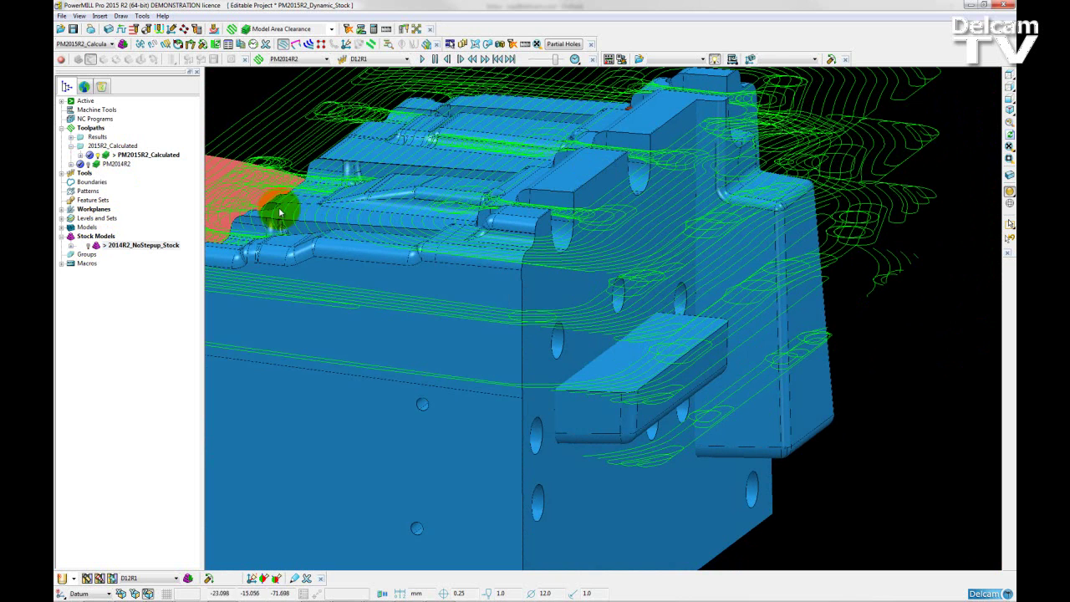
pyautogui.moveTo(435, 235)
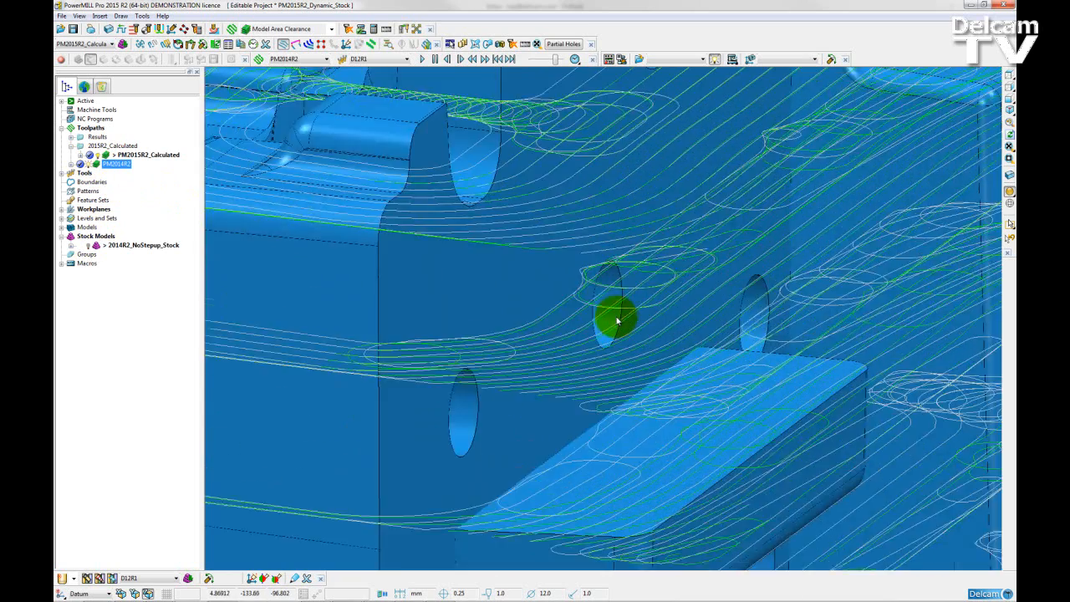
pyautogui.moveTo(619, 321); pyautogui.dragTo(632, 346)
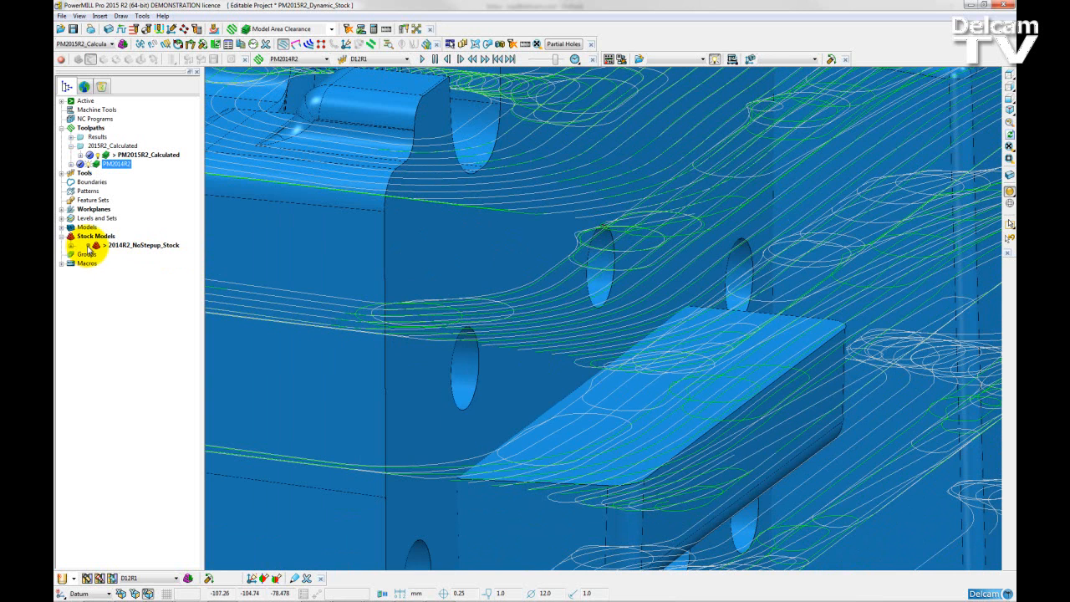
# Redisplay the stock model around the holder, then reach PM201R2_Calculated's settings menu.
pyautogui.click(137, 245)
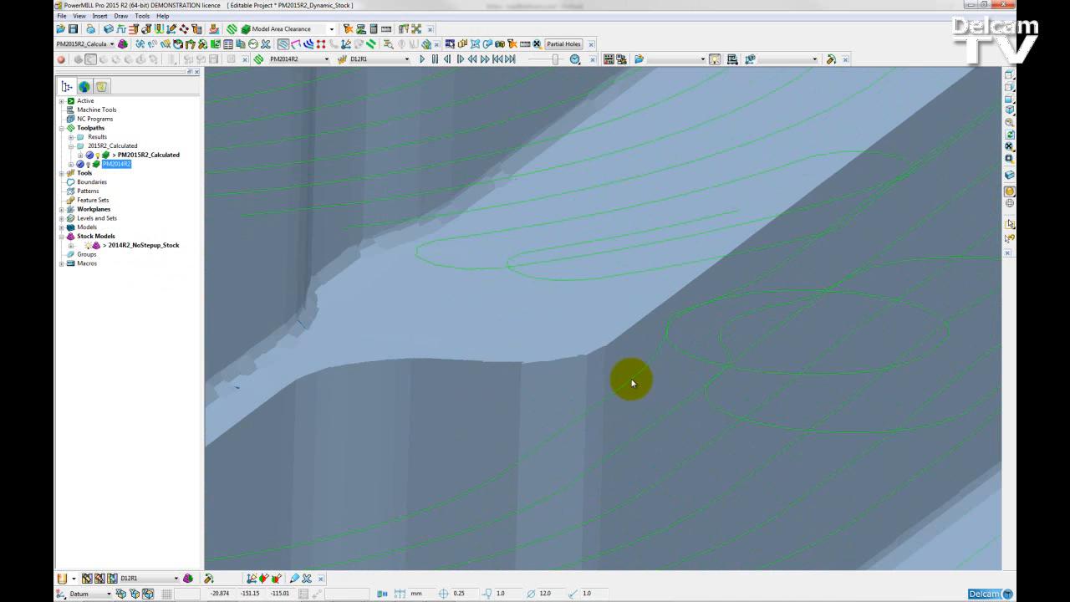
pyautogui.rightClick(629, 381)
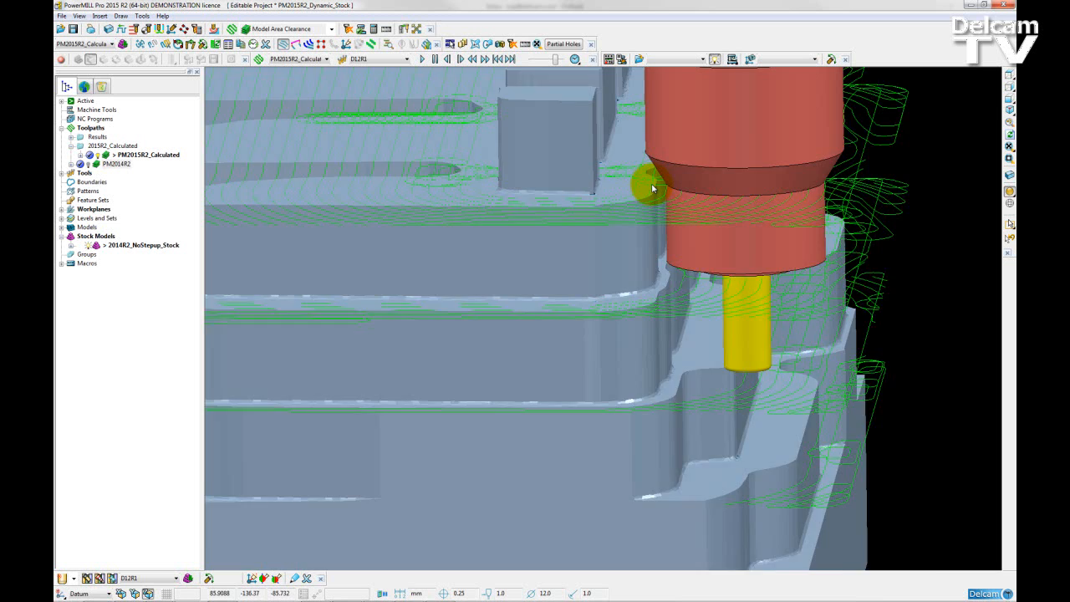
pyautogui.moveTo(652, 188); pyautogui.dragTo(682, 283)
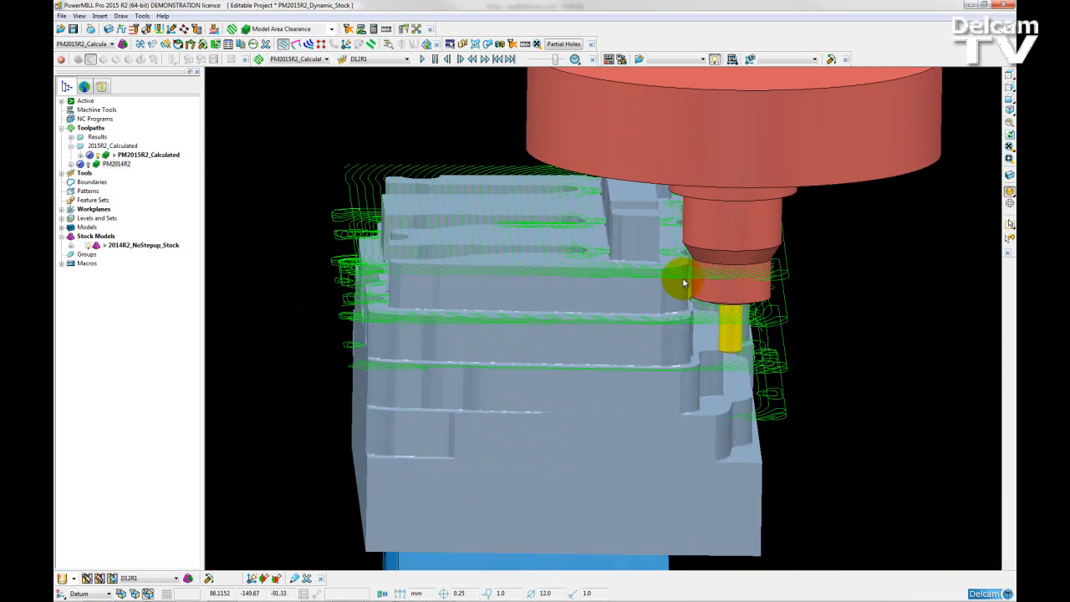
pyautogui.rightClick(147, 154)
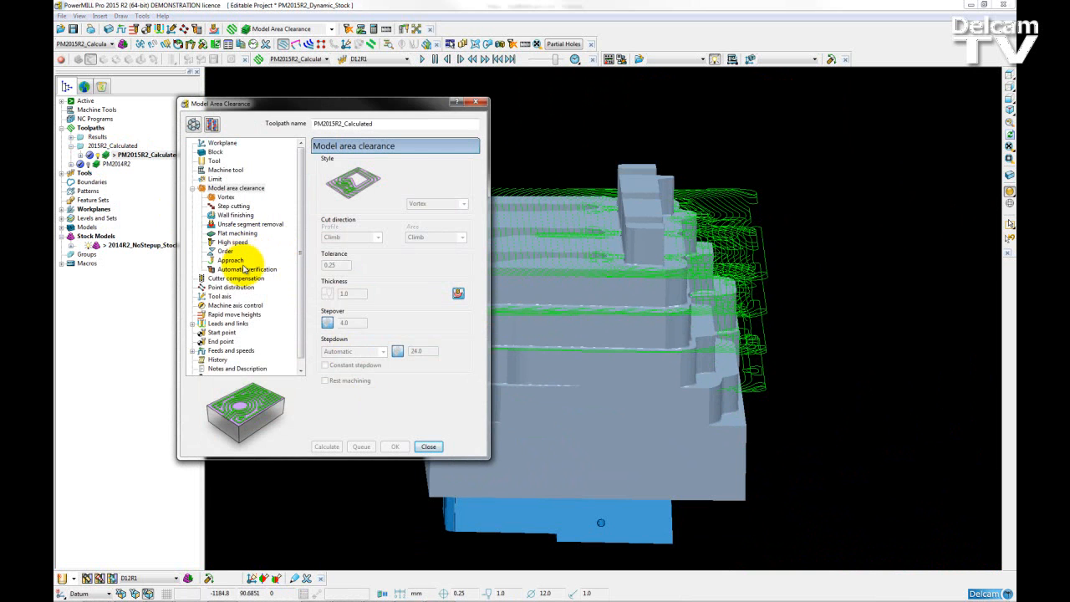
# Review the Automatic verification page and its Automatic collision checking option.
pyautogui.click(247, 268)
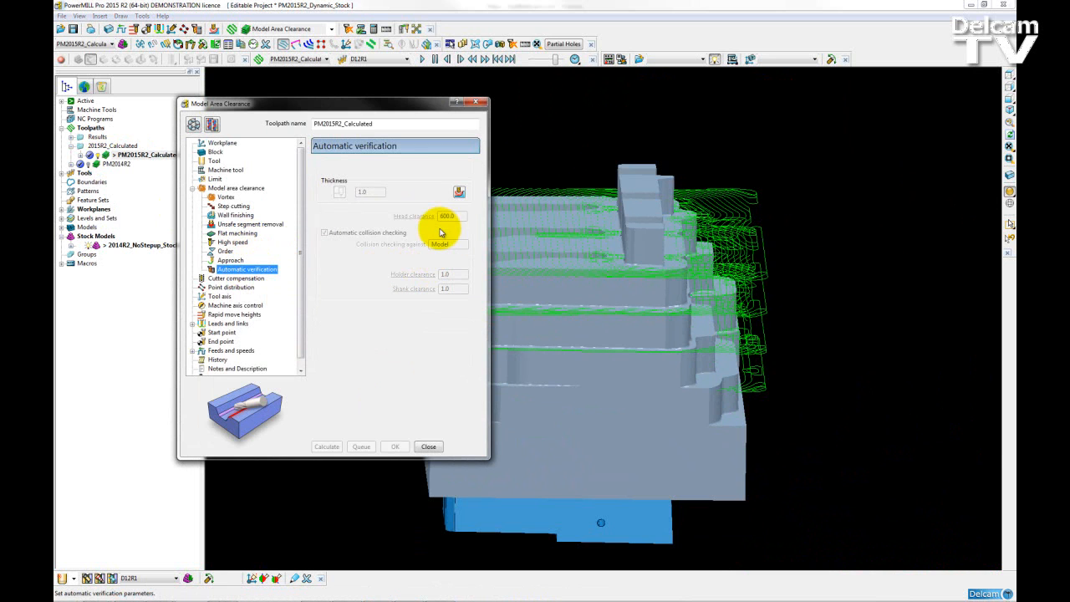
pyautogui.moveTo(326, 227)
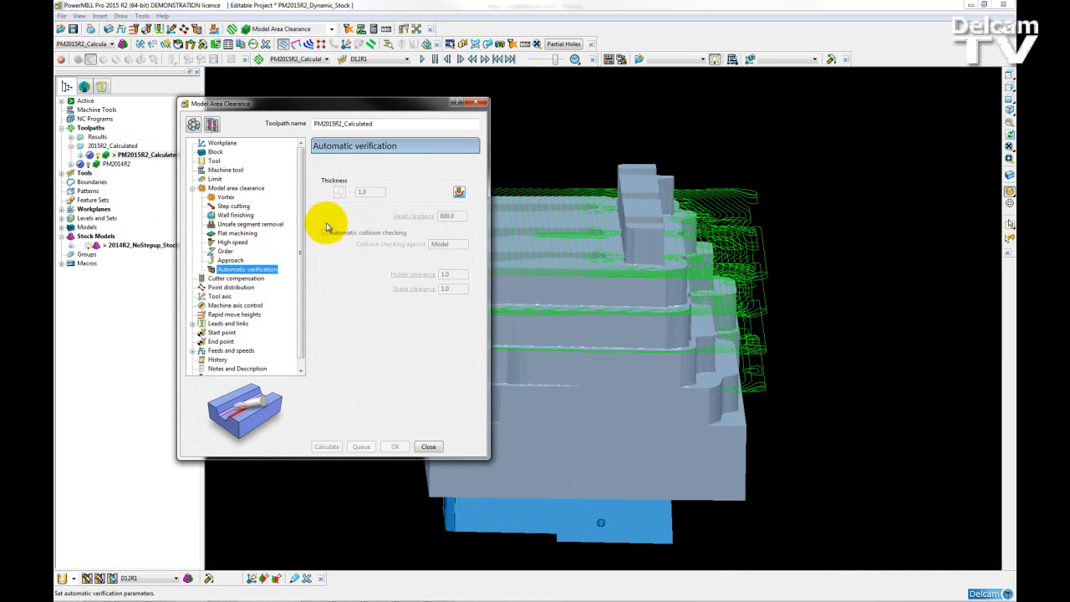
pyautogui.click(325, 232)
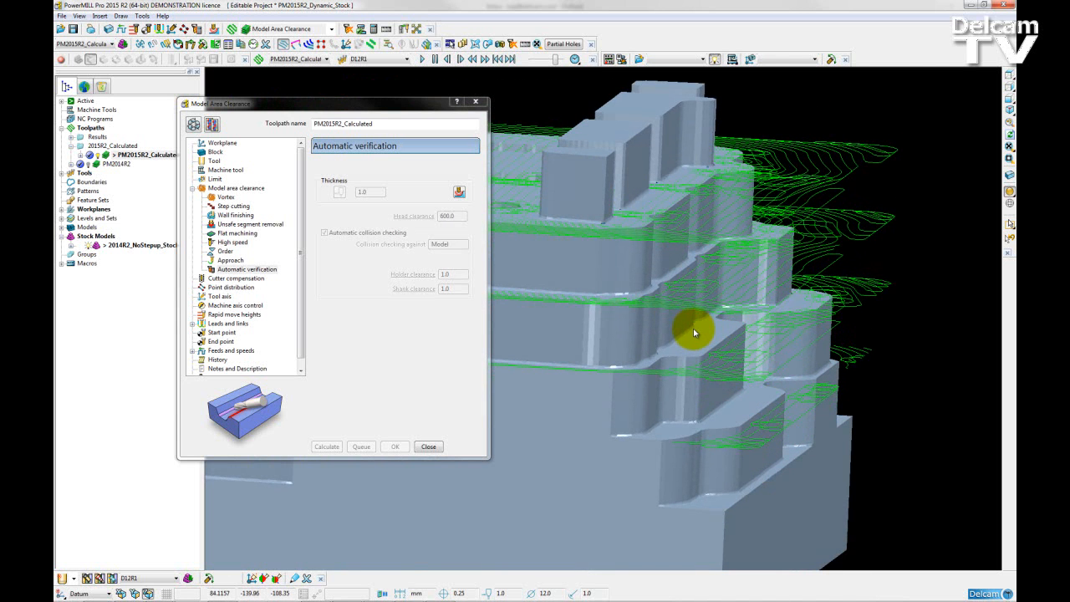
pyautogui.moveTo(595, 375)
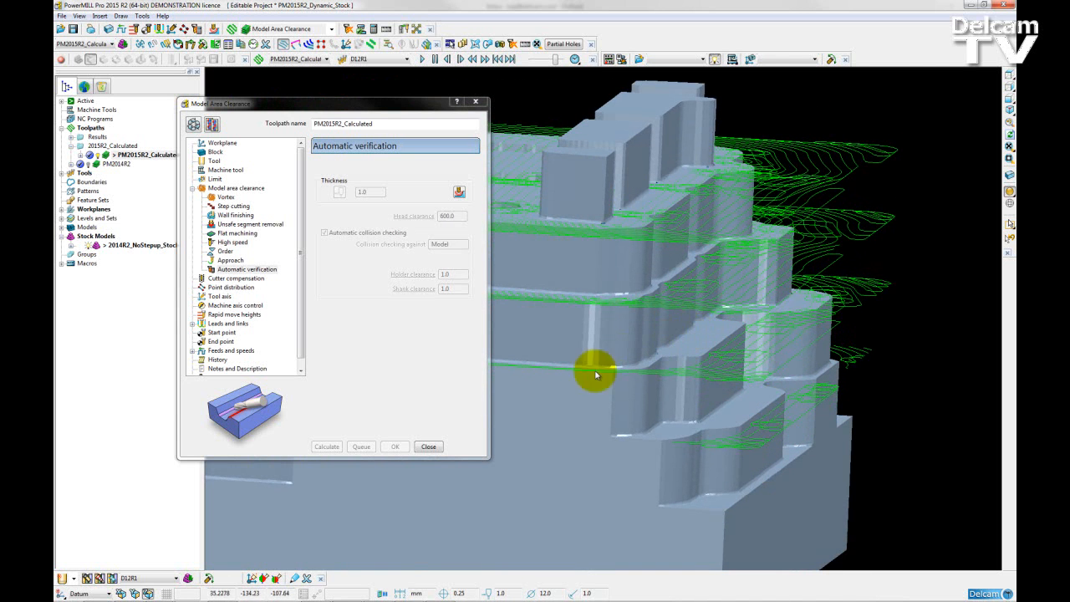
pyautogui.moveTo(428, 446)
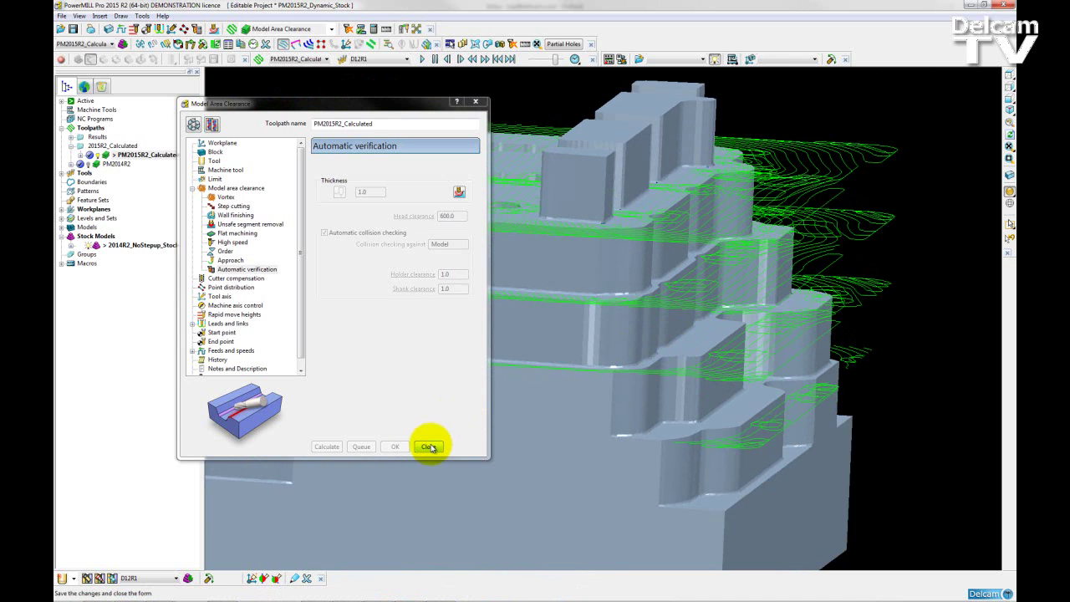